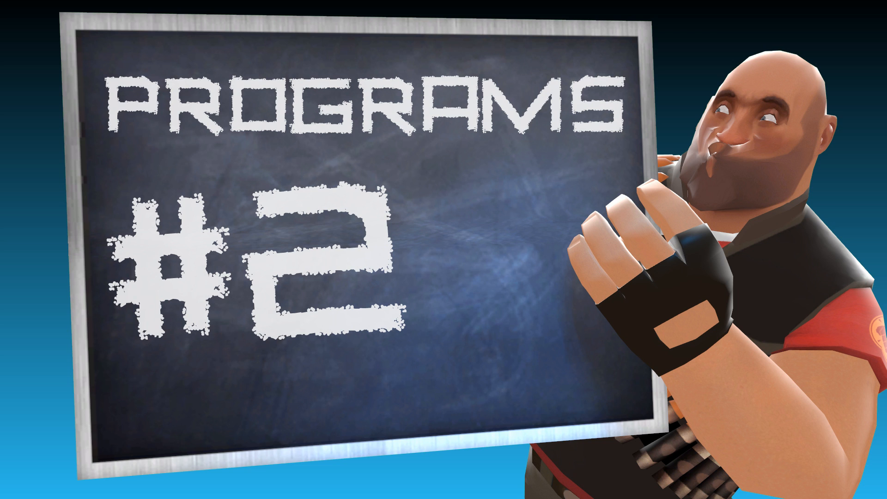
Step: Advance to the programs-by-category overview slide showing the $600 video editor
key("Right")
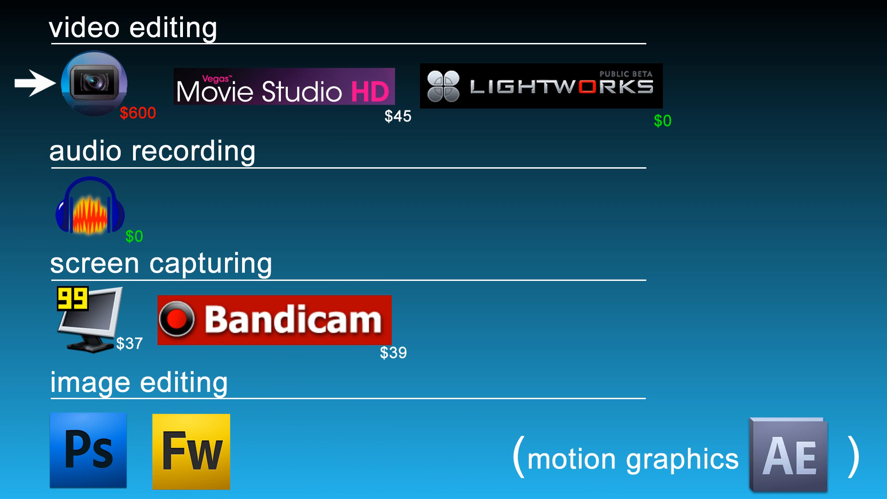
mouse_move(324, 139)
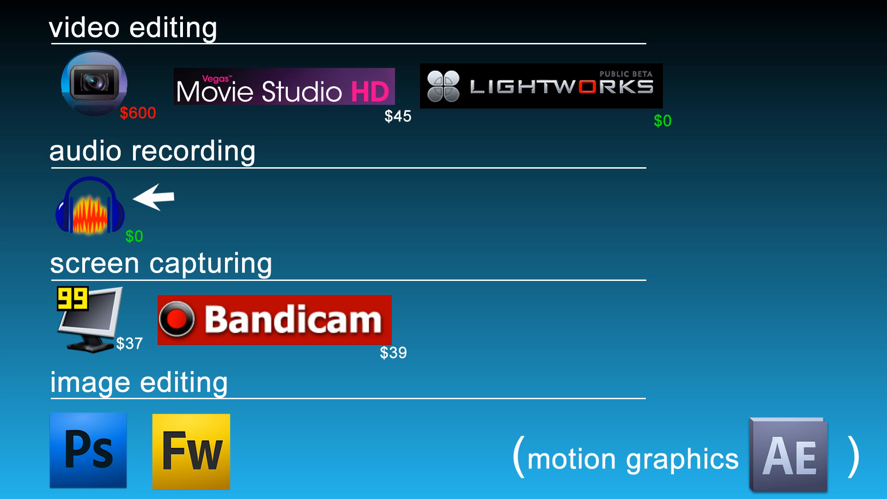
mouse_move(31, 296)
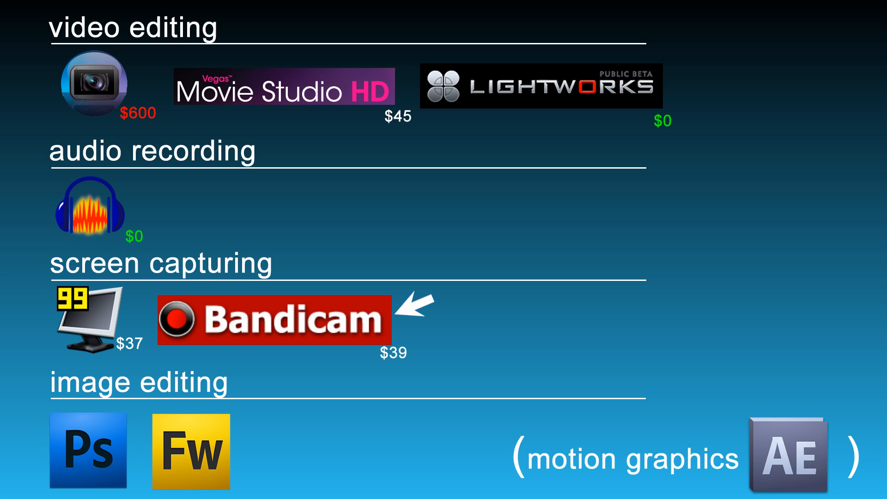
mouse_move(277, 413)
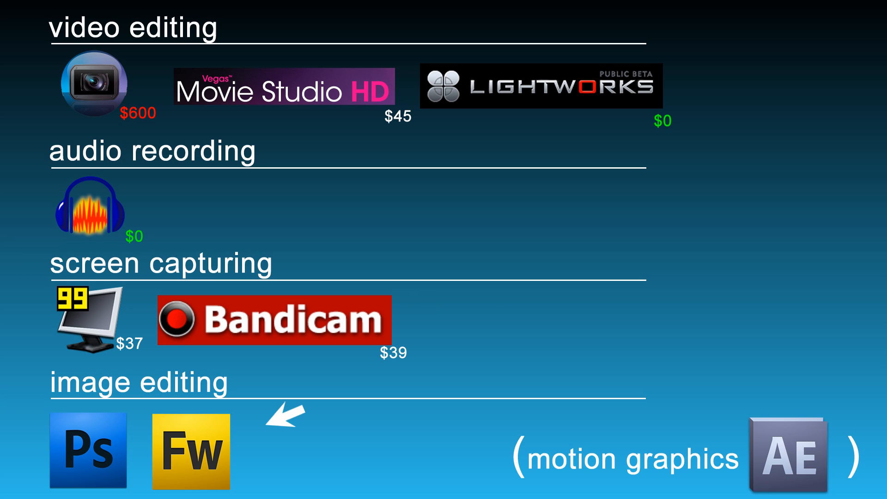